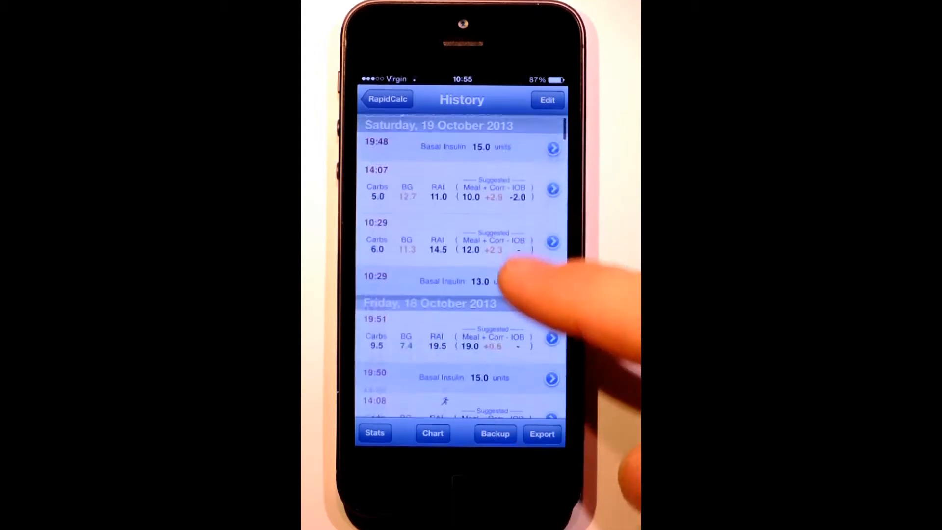
Scroll the History list and open the dose breakdown of the Sunday 20 October 09:45 record.
scroll("down", 3)
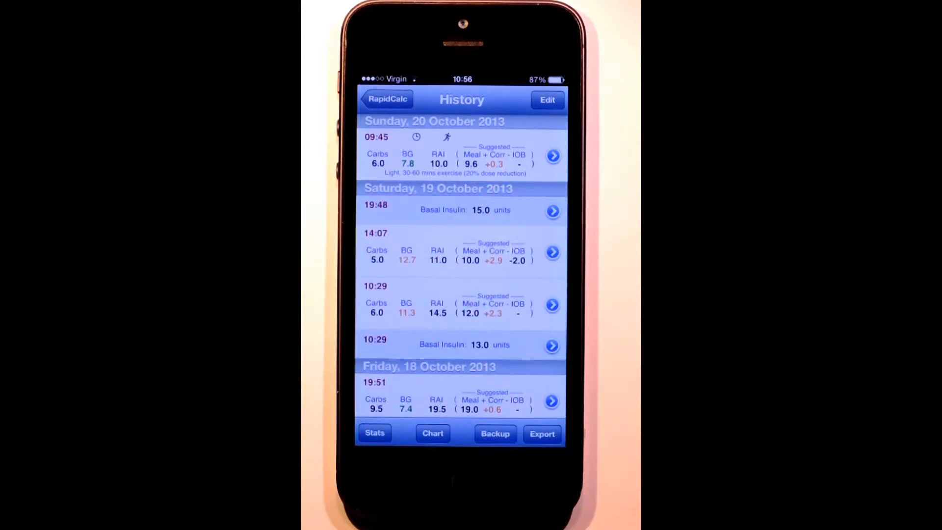
left_click(553, 156)
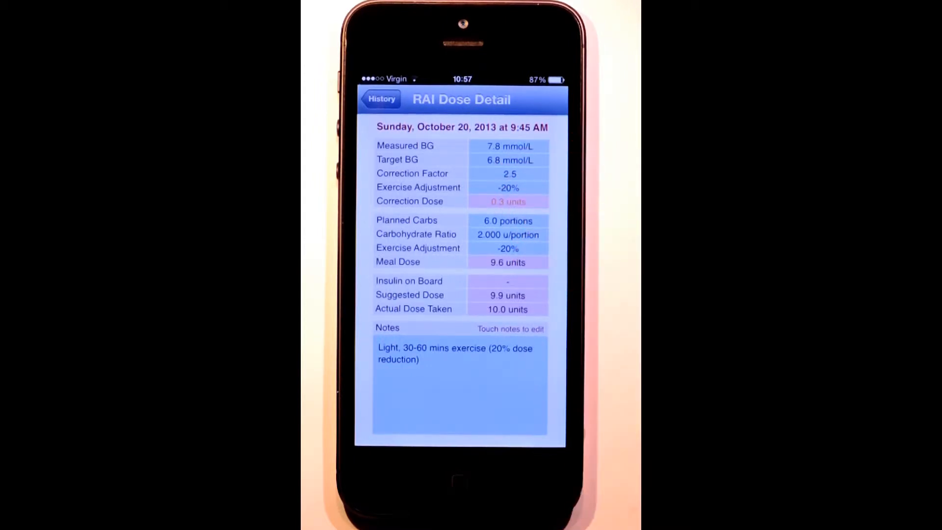
Return from the RAI Dose Detail screen to the dose history list via the History back button.
left_click(460, 382)
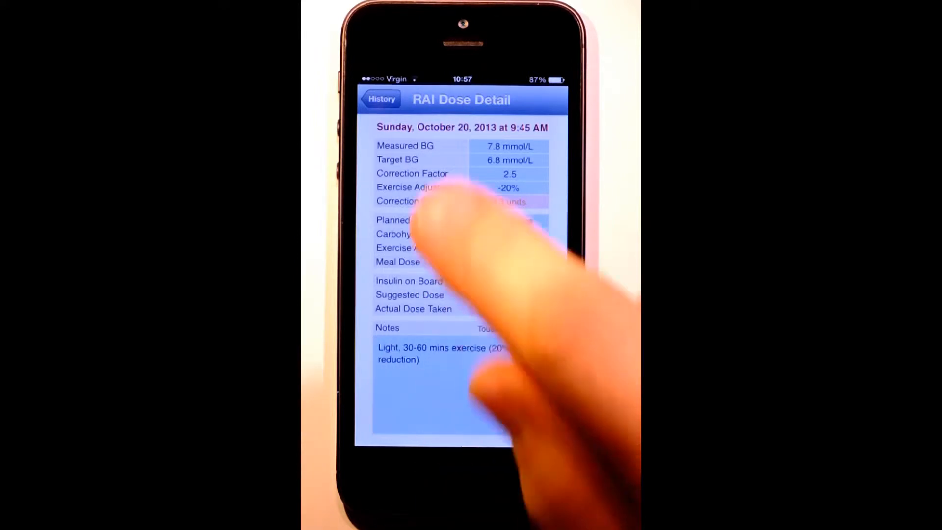
left_click(381, 99)
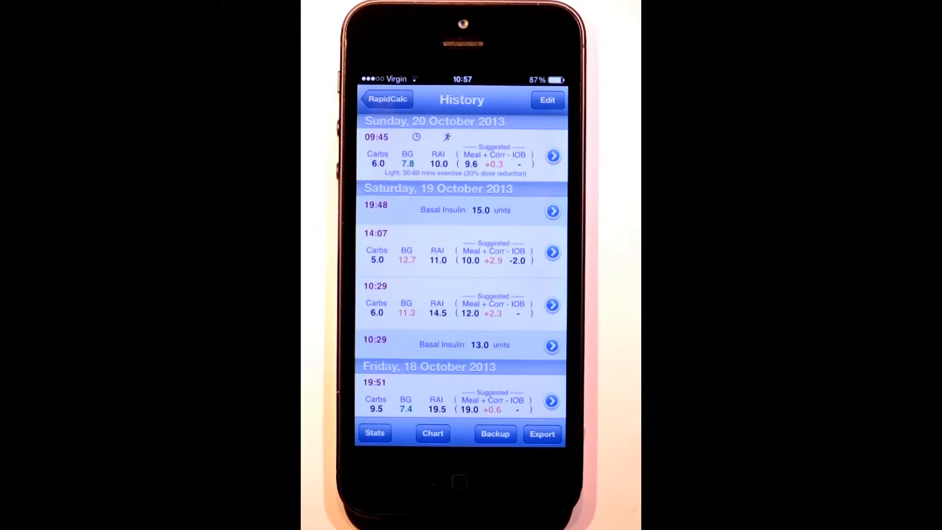
left_click(548, 100)
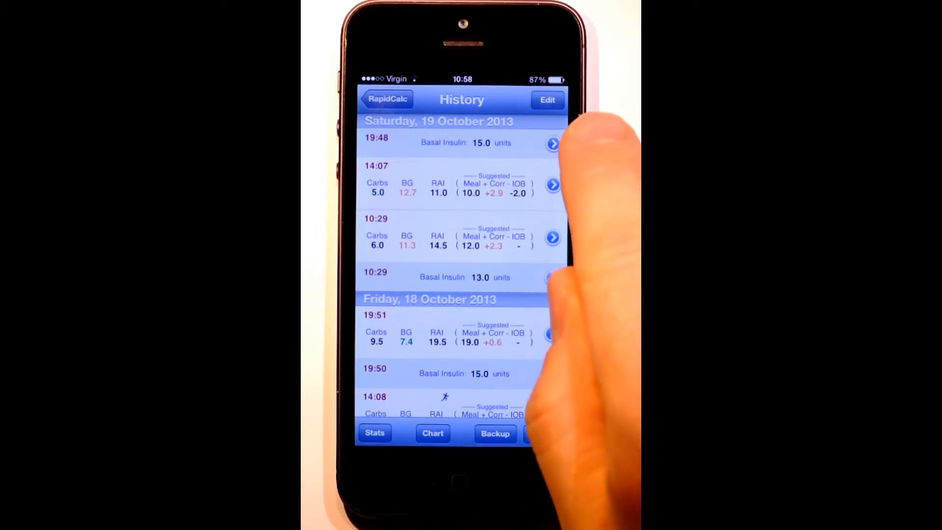
left_click(548, 100)
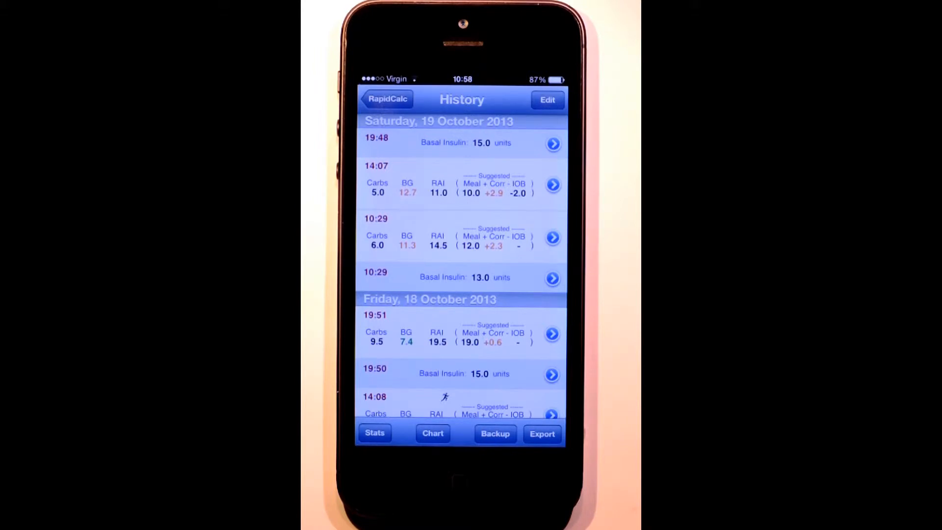
left_click(495, 434)
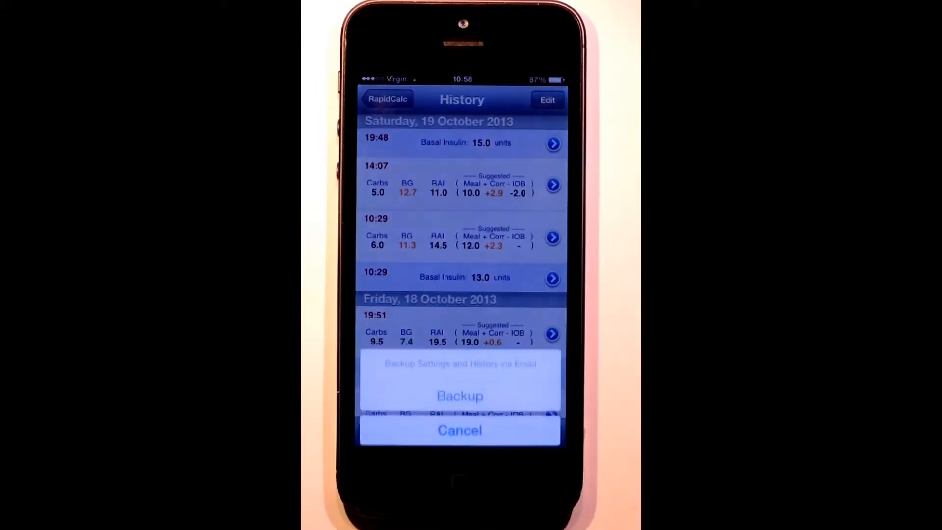
left_click(459, 431)
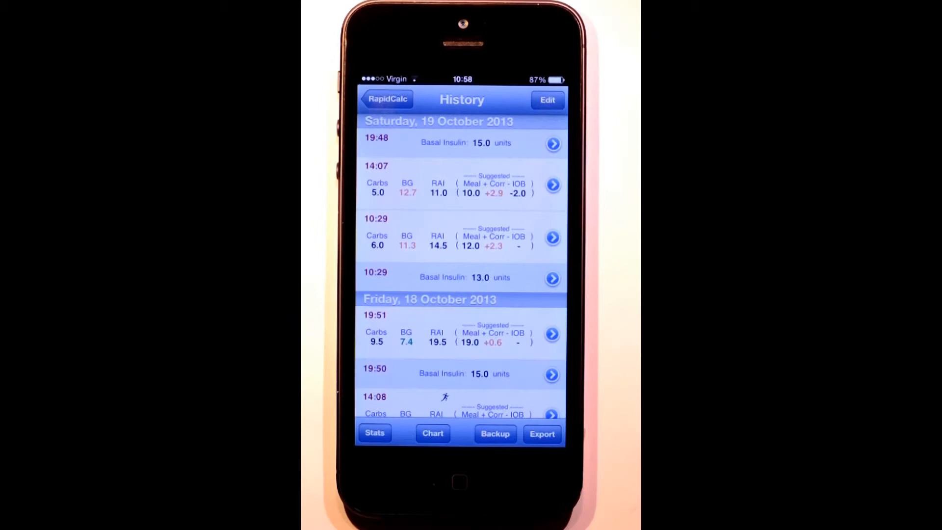
left_click(496, 433)
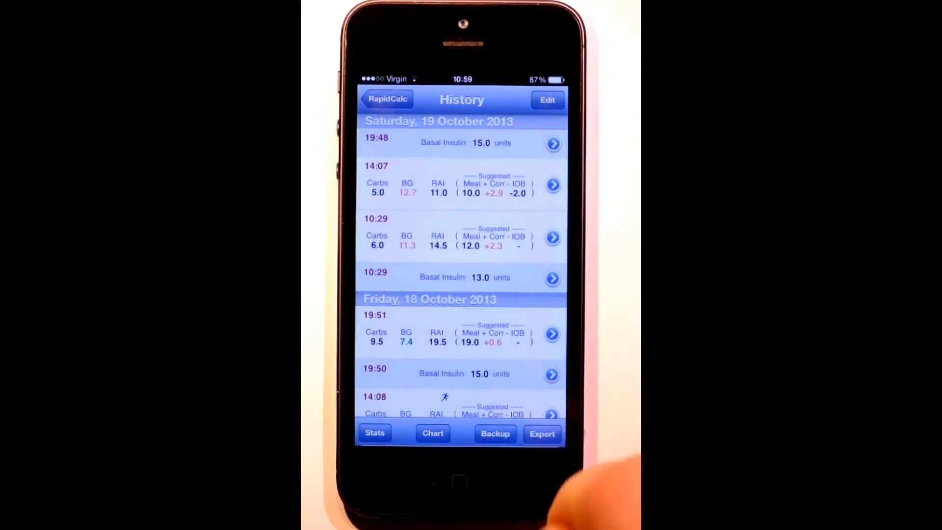
left_click(542, 434)
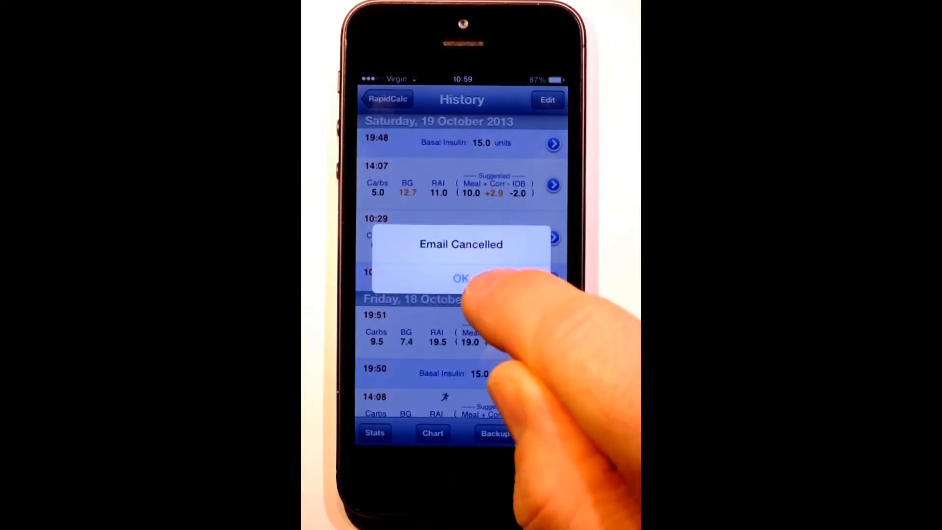
left_click(461, 279)
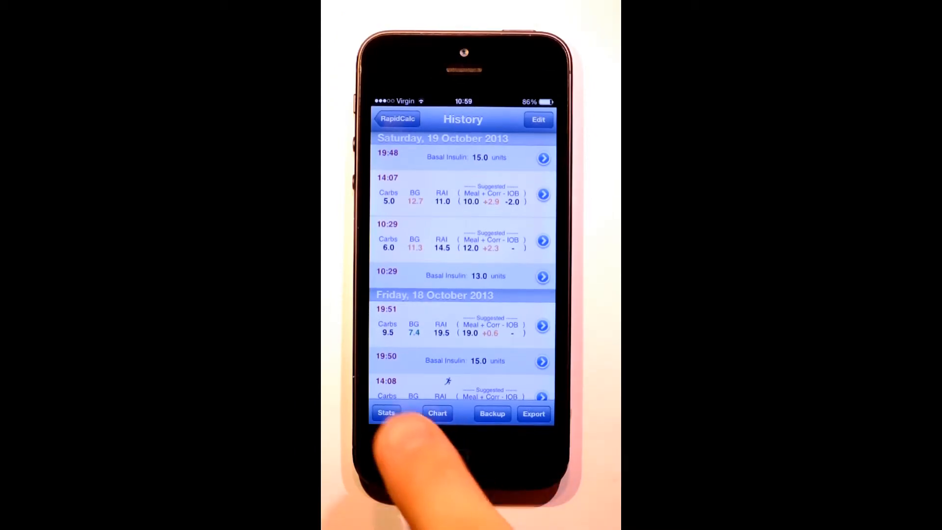
left_click(386, 414)
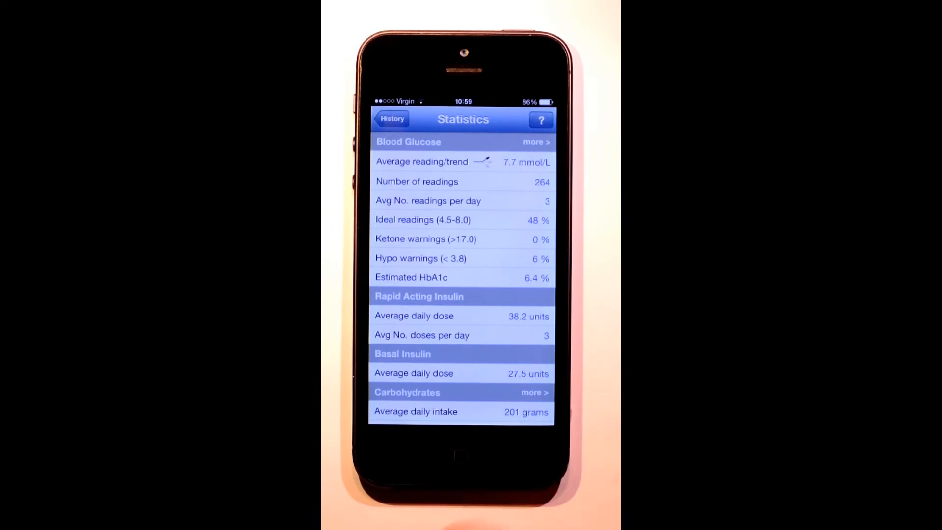
left_click(535, 393)
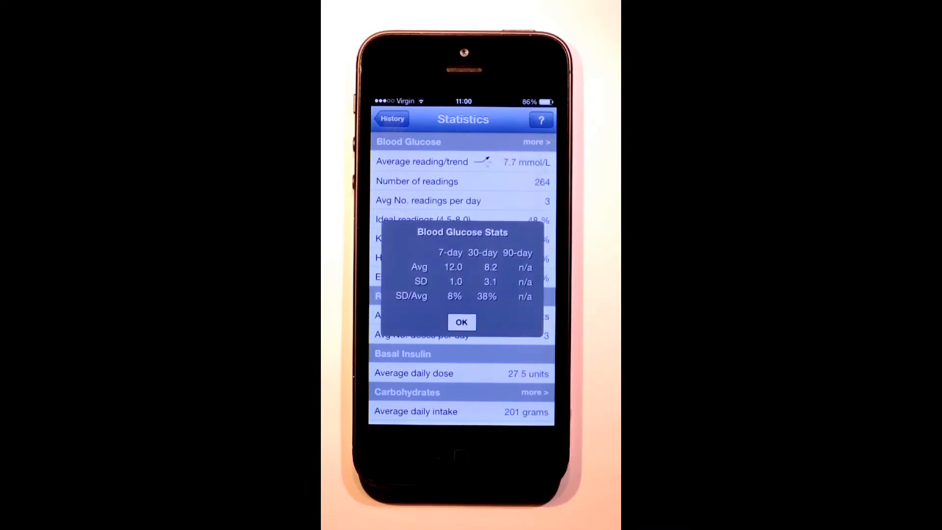
left_click(462, 322)
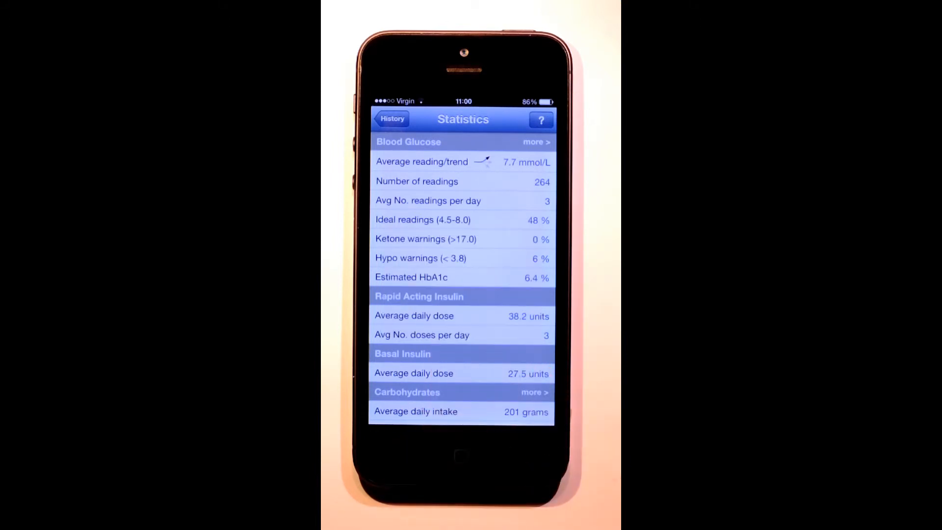
left_click(541, 120)
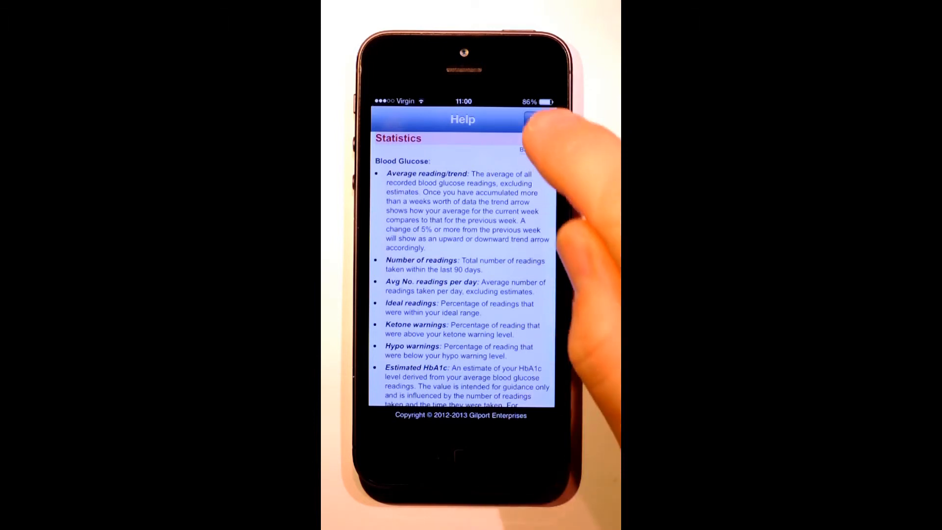
left_click(535, 118)
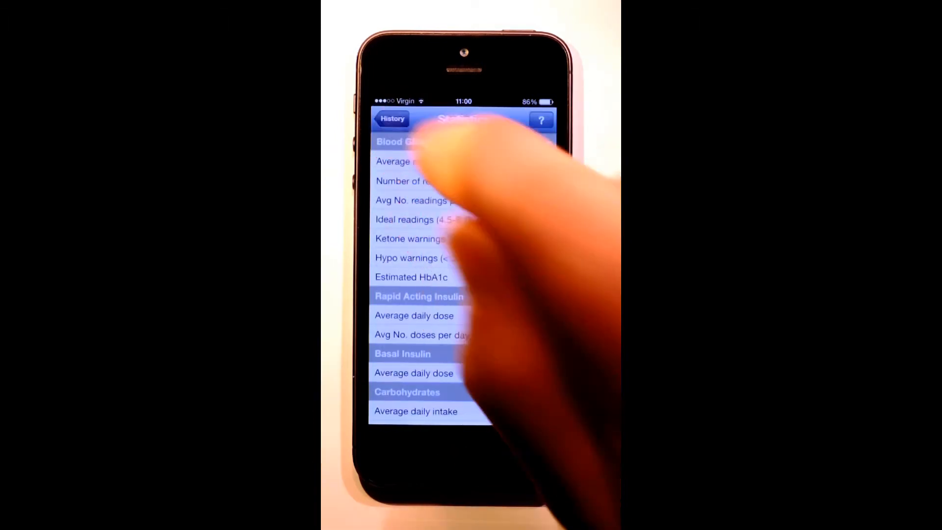
left_click(391, 119)
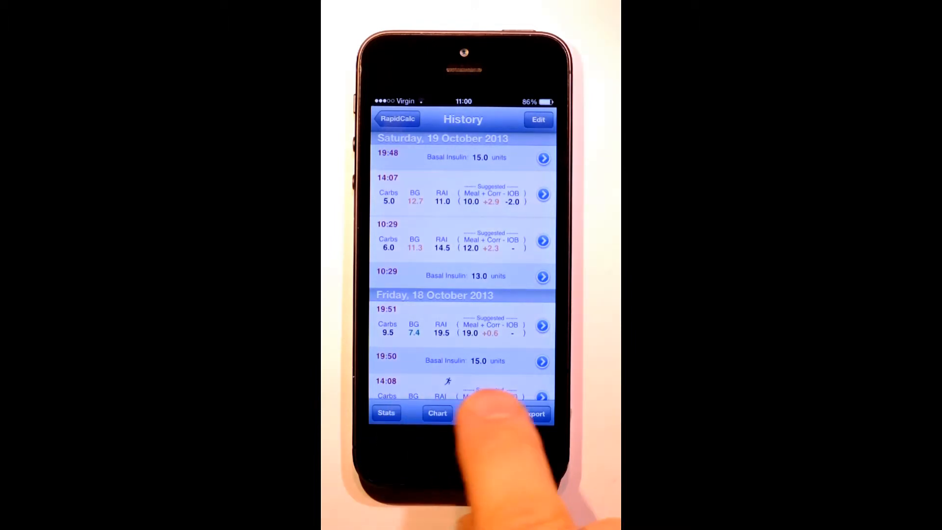
Show the 24-hour blood glucose chart of 90-day readings and point out the cluster around 7pm.
left_click(438, 413)
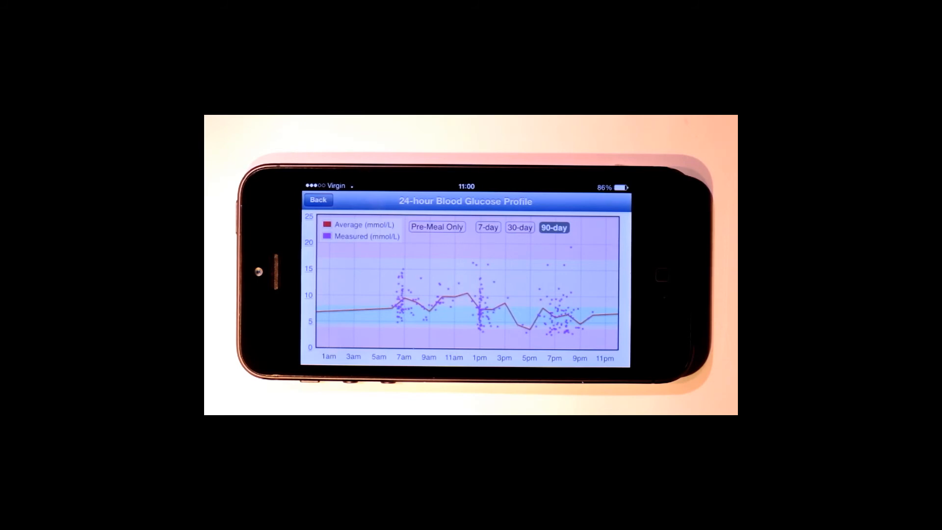
left_click(402, 306)
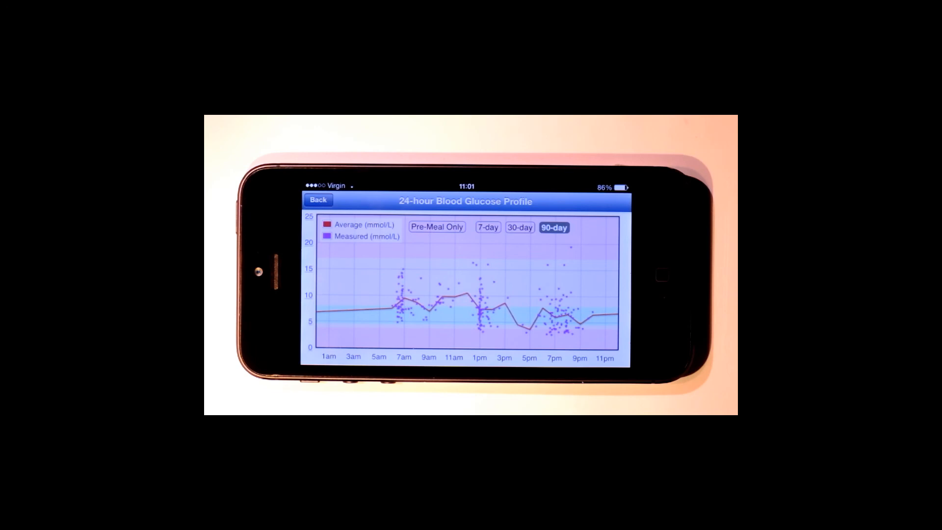
left_click(553, 317)
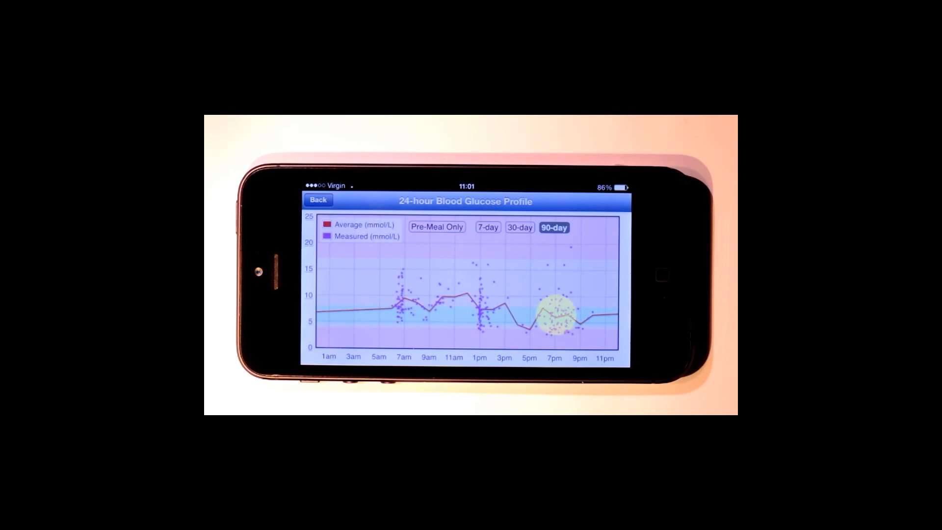